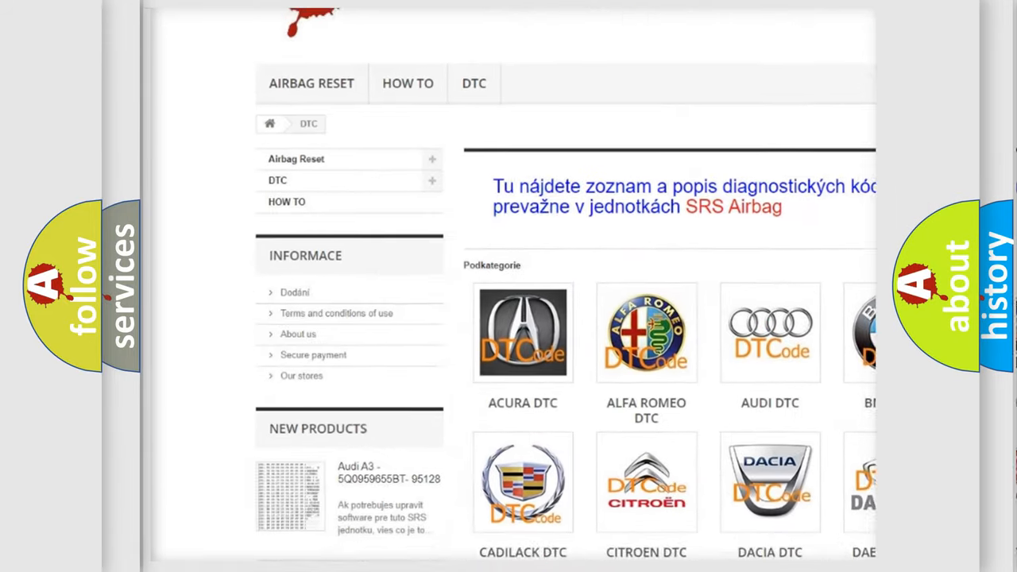
{"action": "scroll", "scroll_direction": "down", "scroll_amount": 3}
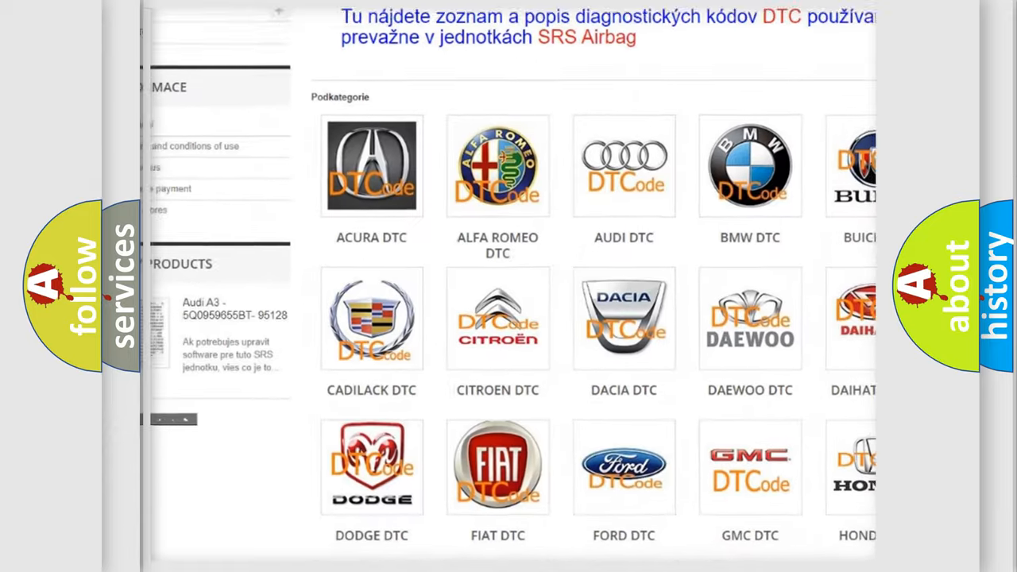